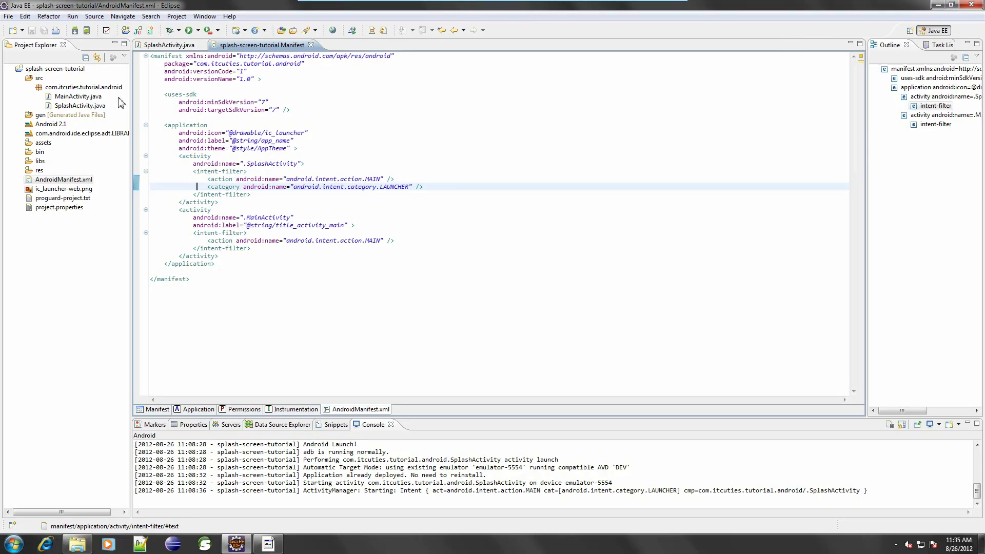
Show the SplashActivity code where IntentLauncher sleeps, starts MainActivity, then finishes
{"action": "right_click", "coordinate": [50, 68]}
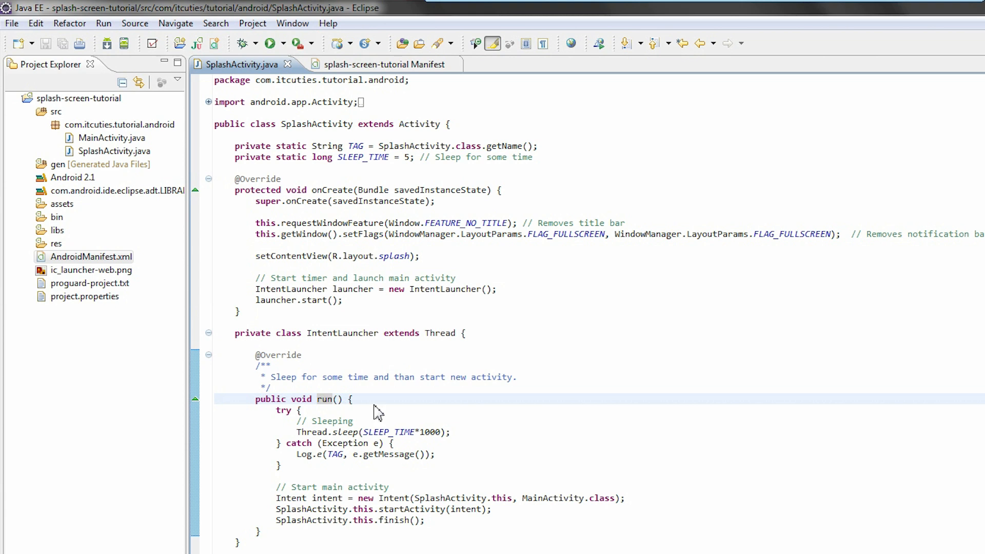
{"action": "mouse_move", "coordinate": [463, 441]}
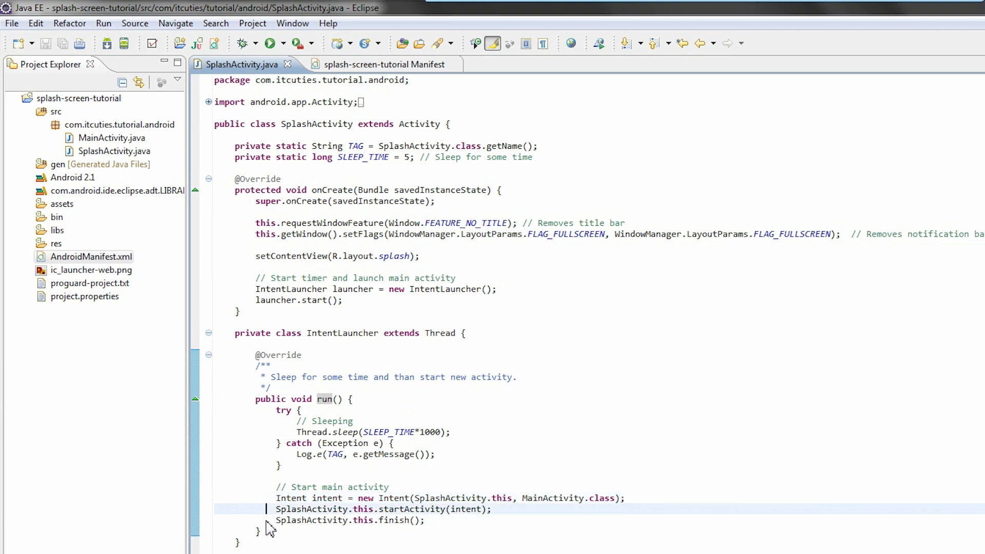
Switch to the 'splash-screen-tutorial Manifest' tab showing SplashActivity's LAUNCHER category
{"action": "left_click", "coordinate": [380, 64]}
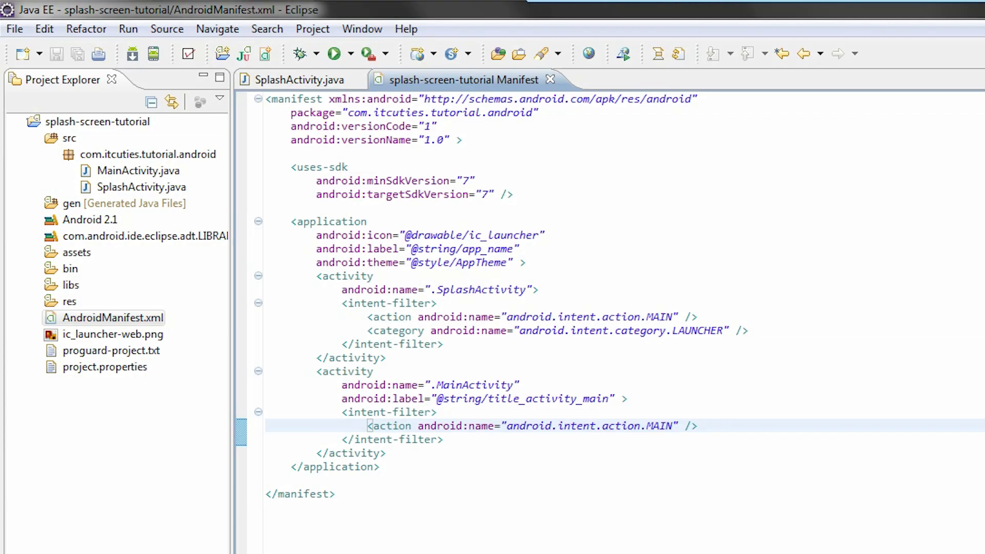
{"action": "mouse_move", "coordinate": [534, 300]}
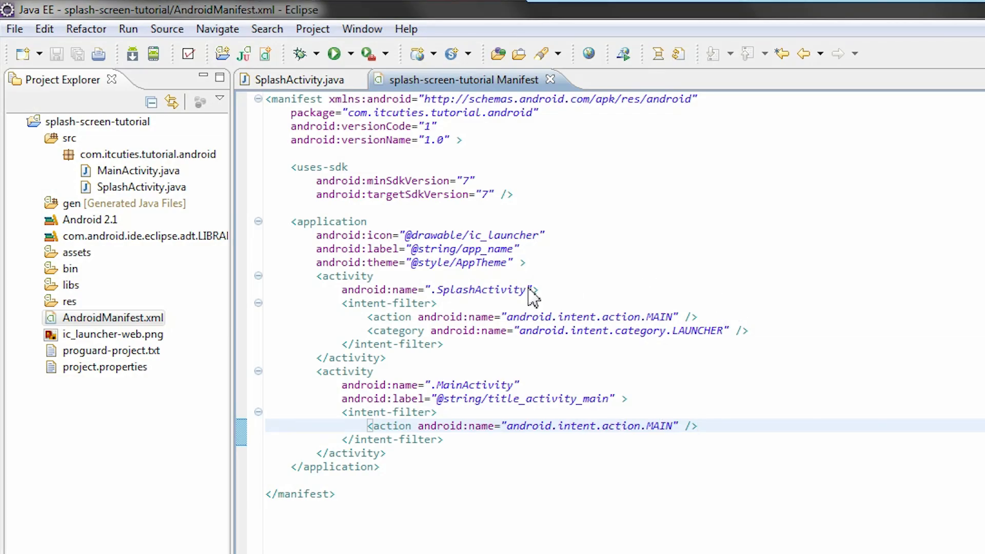